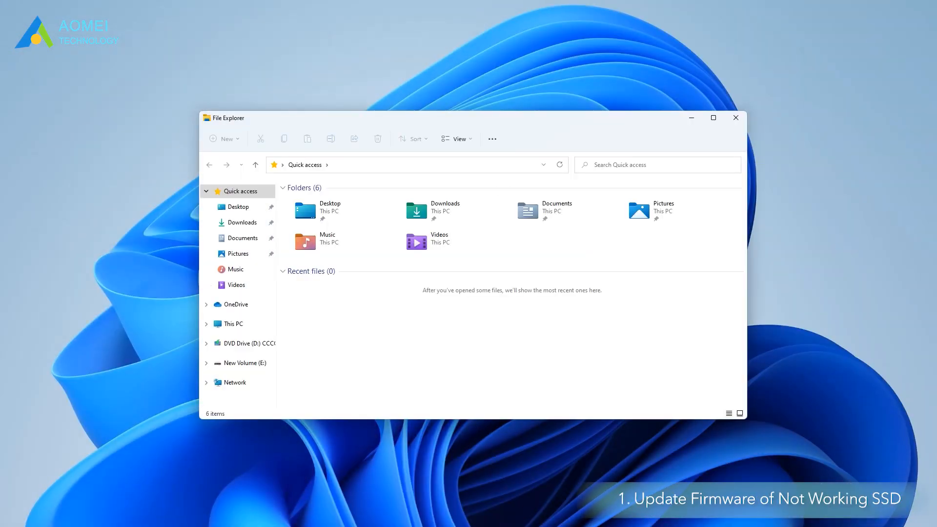
# - Review the properties of New Volume (E:) in This PC, then close File Explorer
pyautogui.click(231, 323)
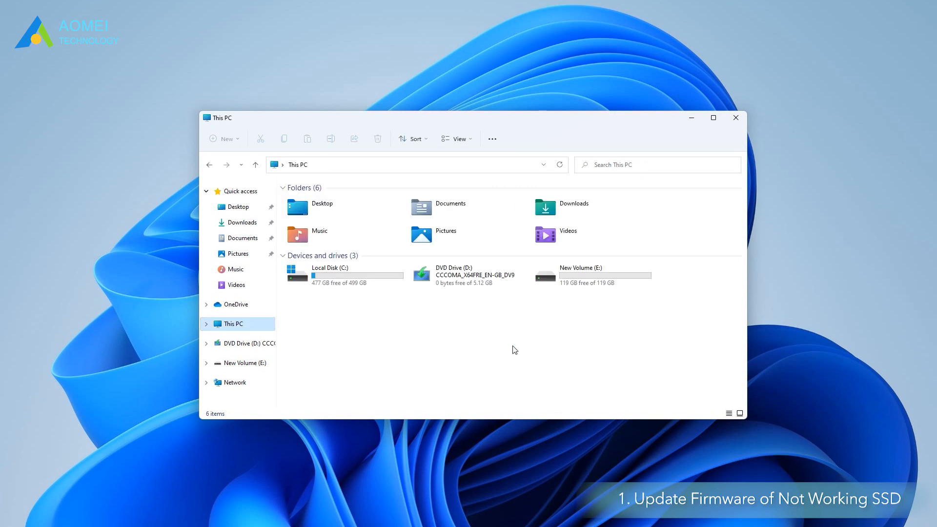
pyautogui.click(592, 274)
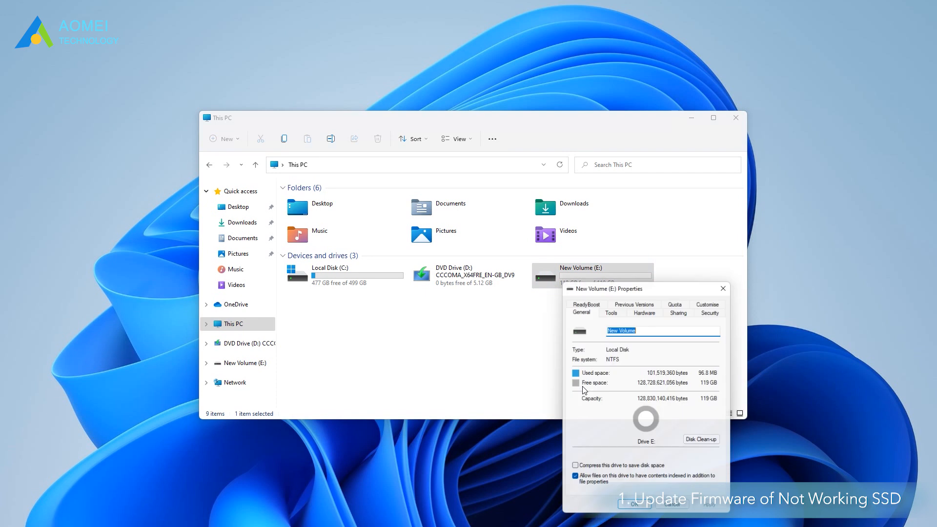
pyautogui.moveTo(645, 288); pyautogui.dragTo(453, 176)
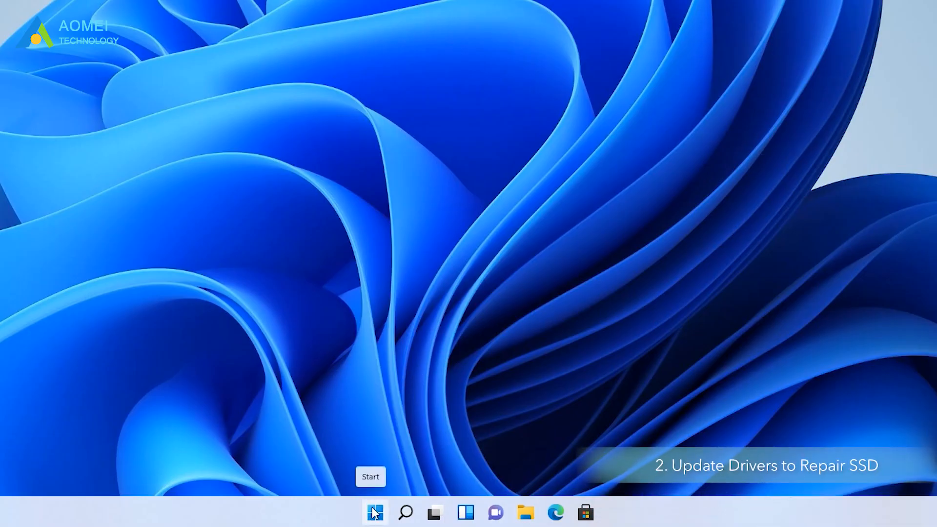
# - In Device Manager, review the Update driver options for the first VMware virtual SCSI disk
pyautogui.rightClick(374, 512)
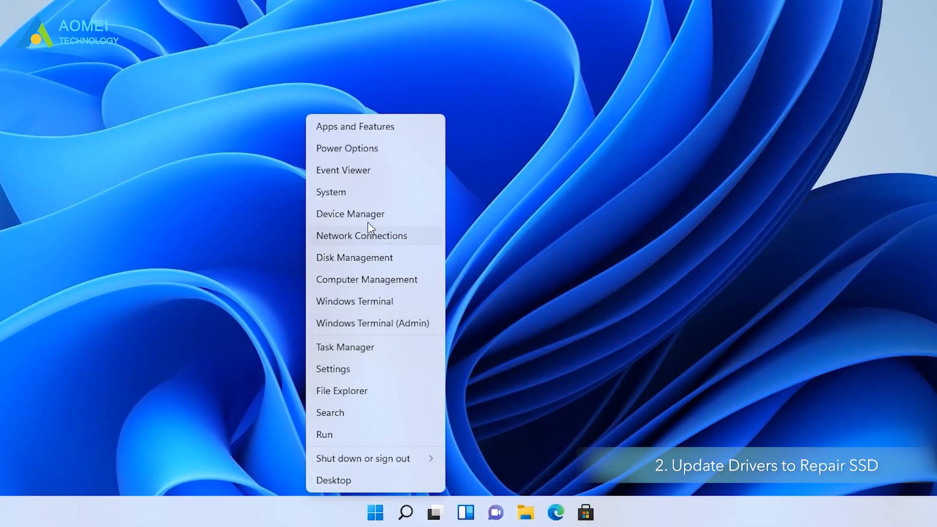
pyautogui.click(350, 213)
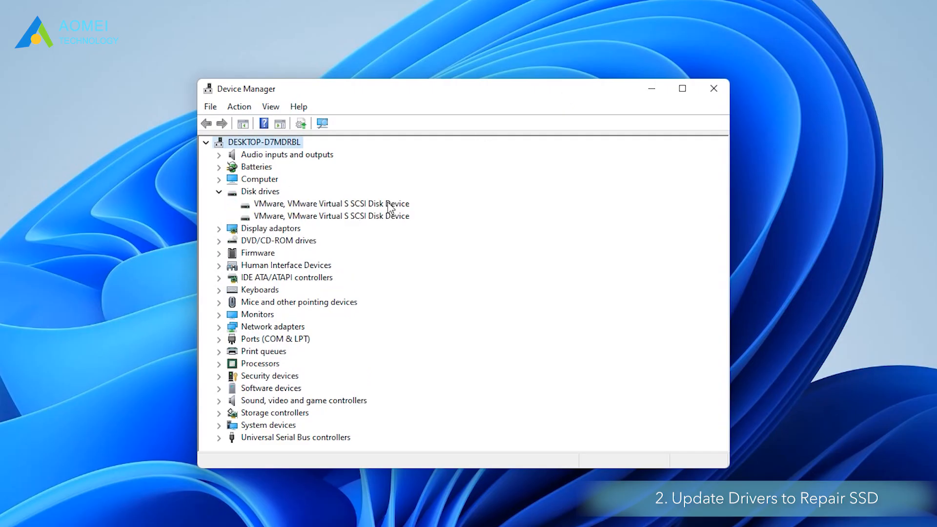
pyautogui.rightClick(328, 203)
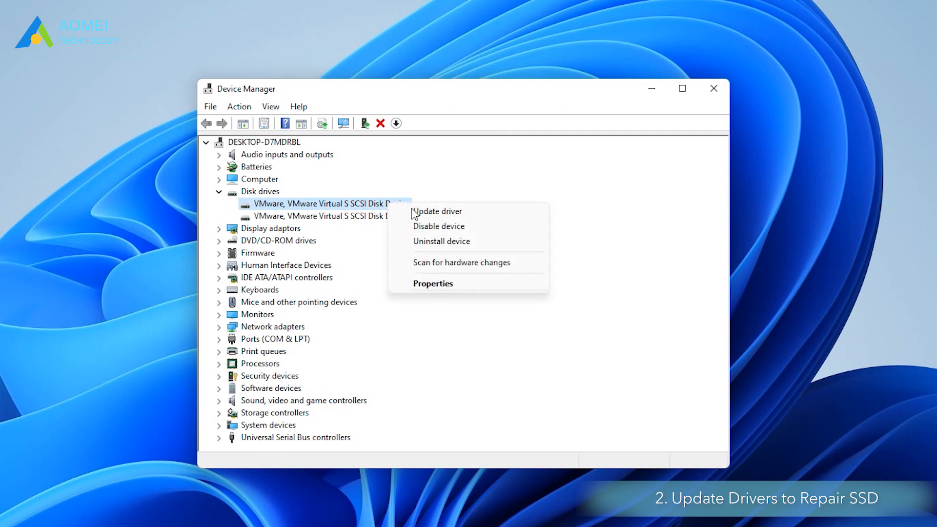
pyautogui.click(437, 210)
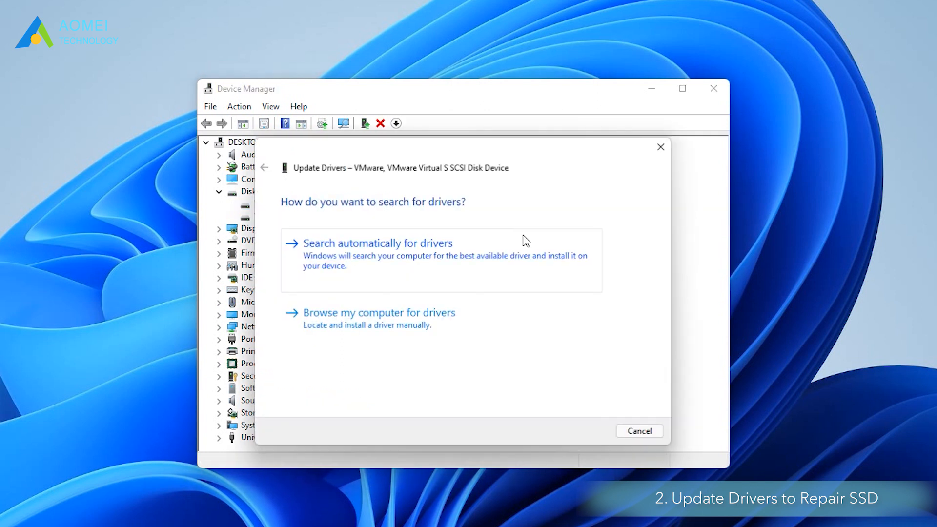
pyautogui.moveTo(661, 147)
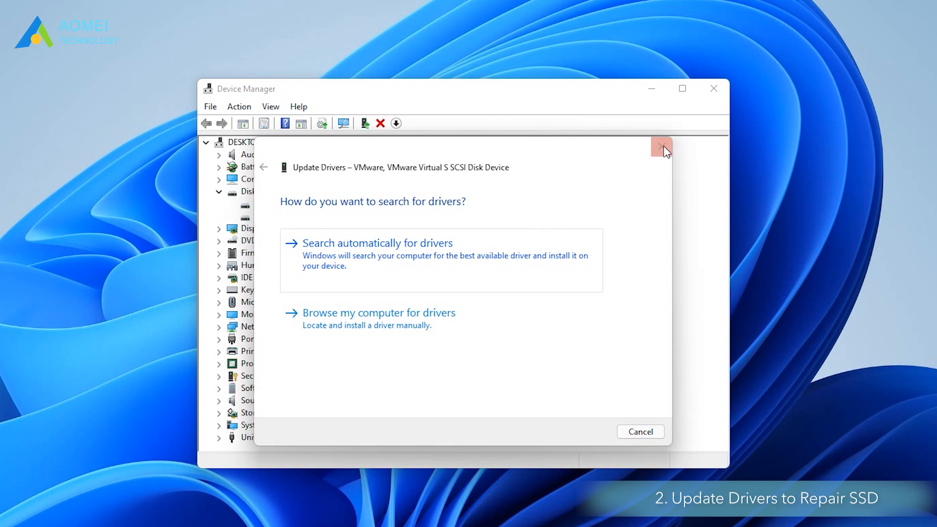
pyautogui.click(661, 147)
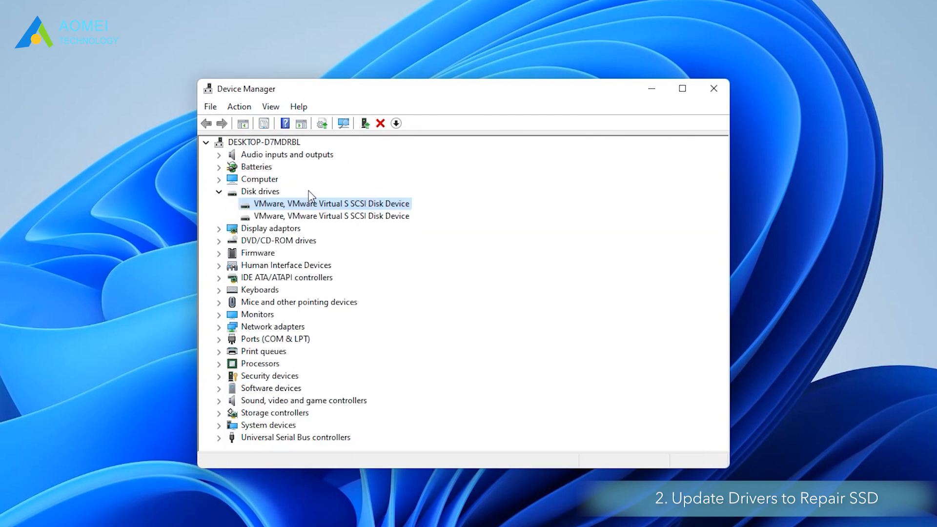
pyautogui.rightClick(332, 216)
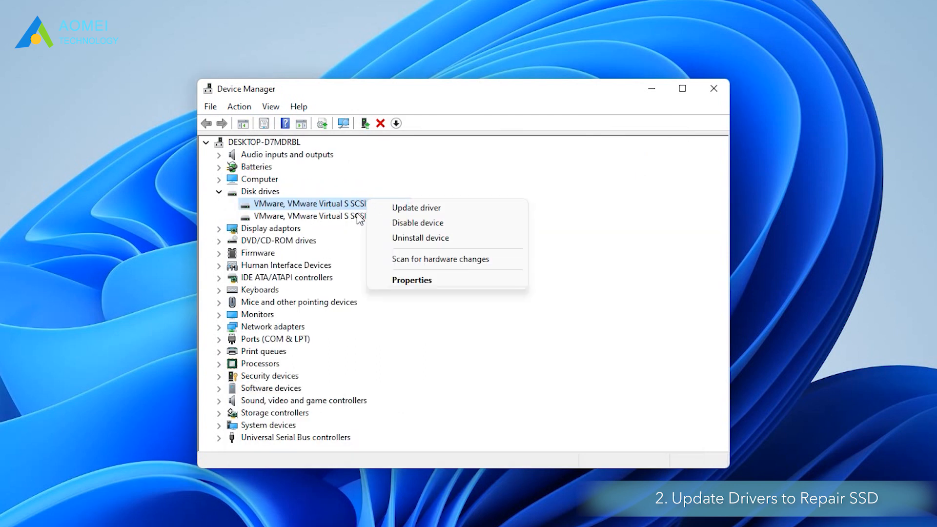
pyautogui.click(421, 237)
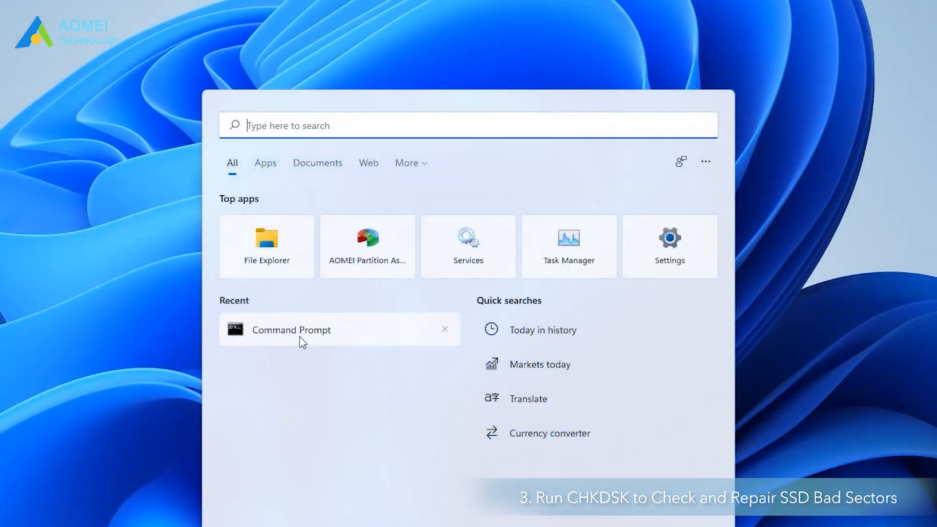
# - Run chkdsk e: /f /r /x in an administrator Command Prompt
pyautogui.rightClick(290, 330)
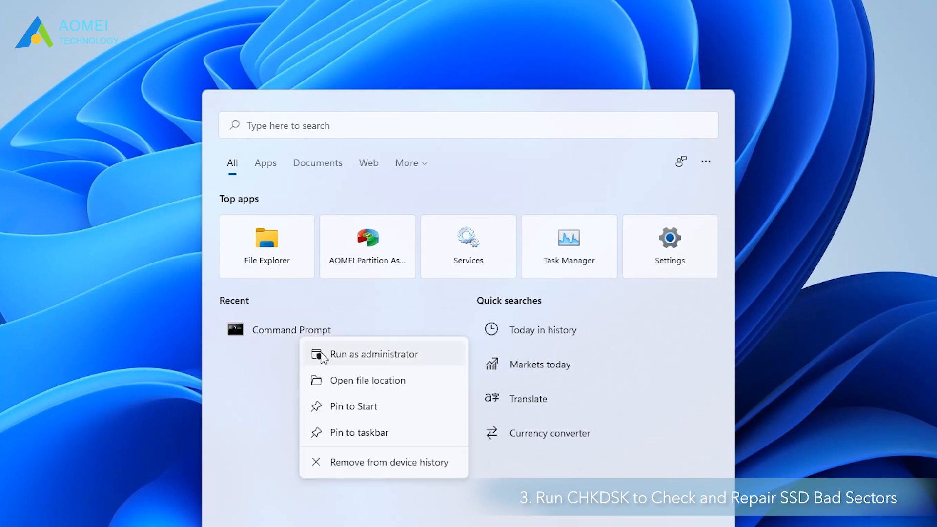
pyautogui.click(373, 355)
pyautogui.write('chkdsk e: /f /r /x')
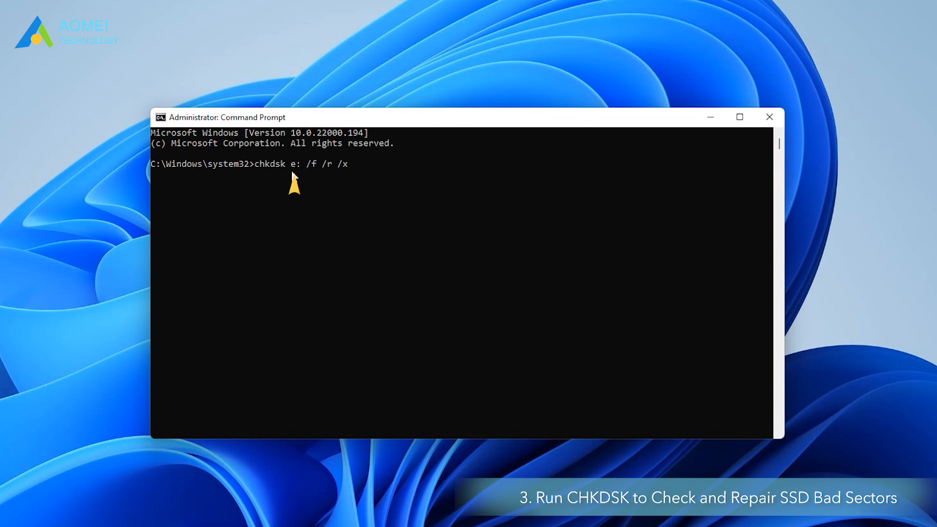
pyautogui.moveTo(386, 227)
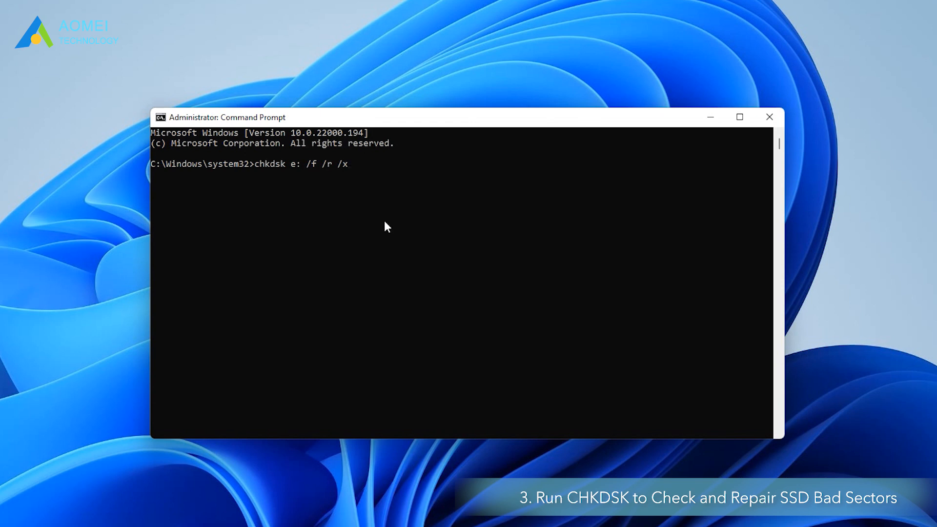
pyautogui.press('enter')
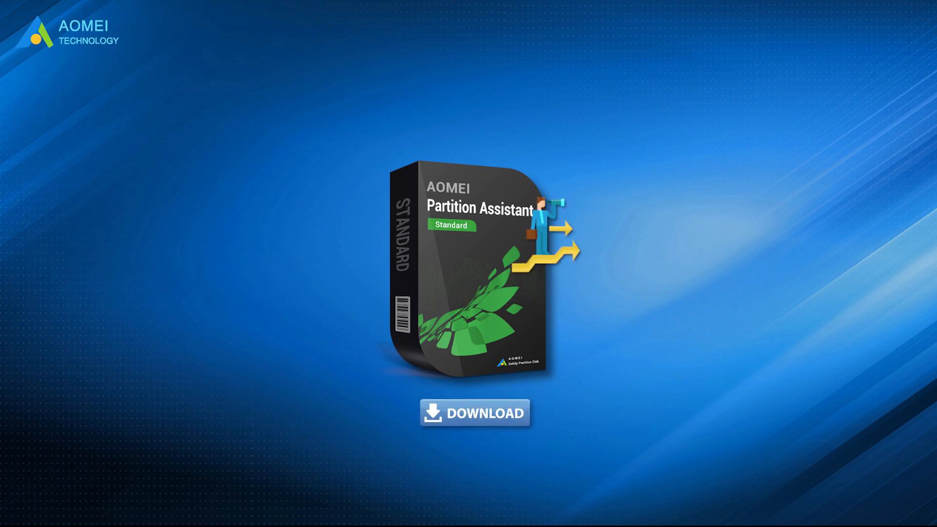
# - Download AOMEI Partition Assistant Standard from its product page
pyautogui.click(475, 413)
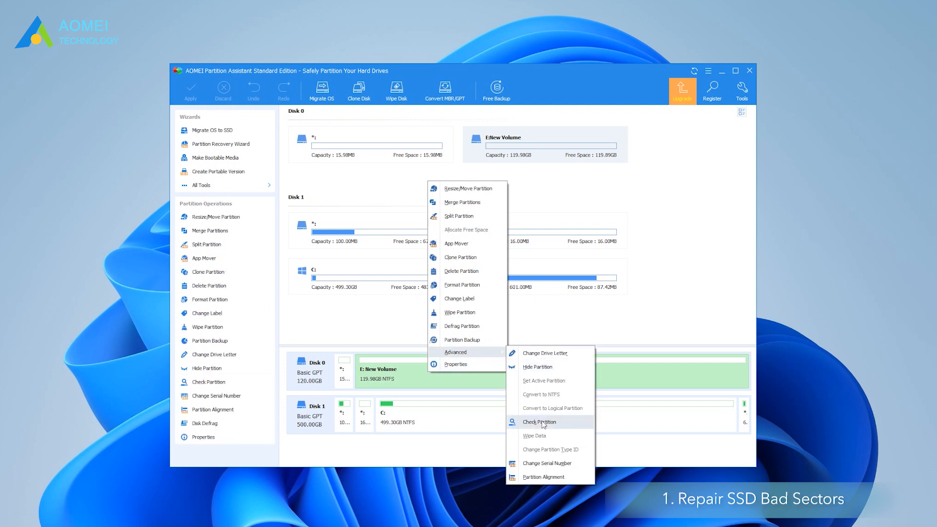
# - Run Check Partition on E: New Volume with 'Check partition and fix errors'
pyautogui.click(539, 422)
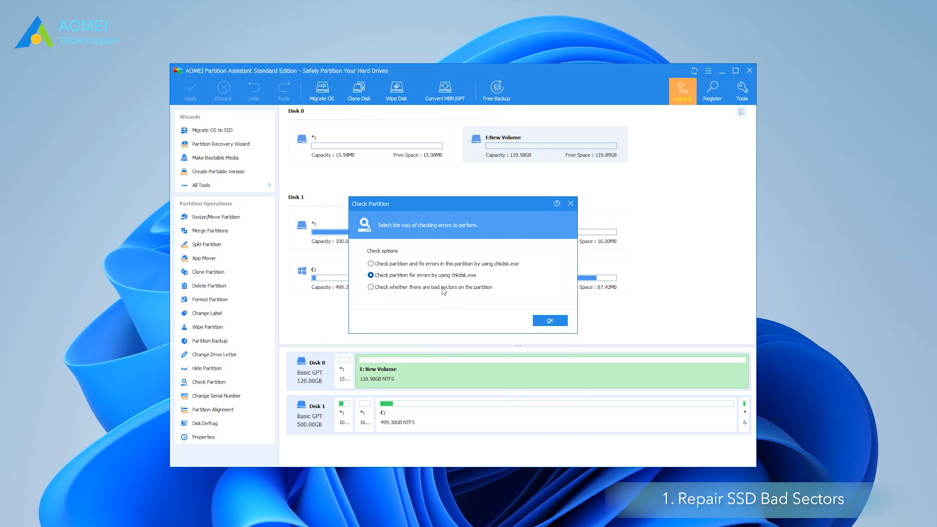
pyautogui.click(370, 264)
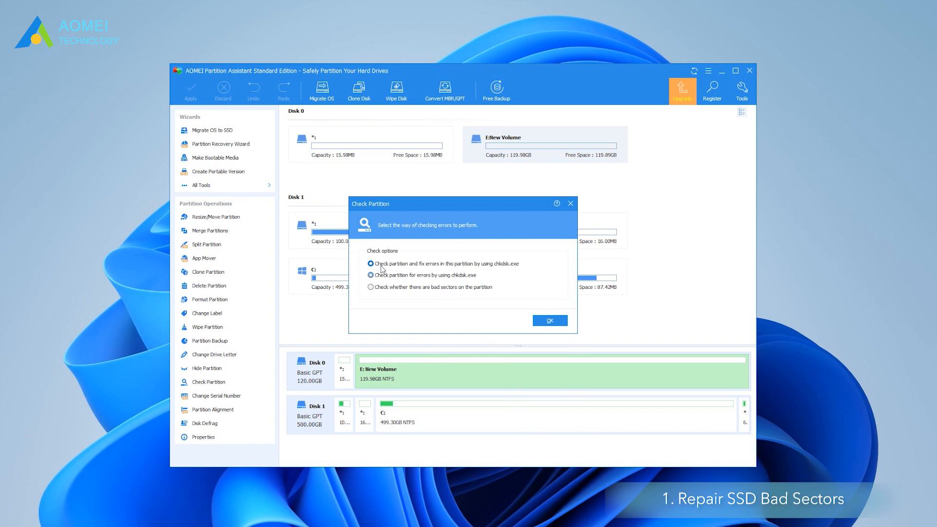
pyautogui.click(548, 320)
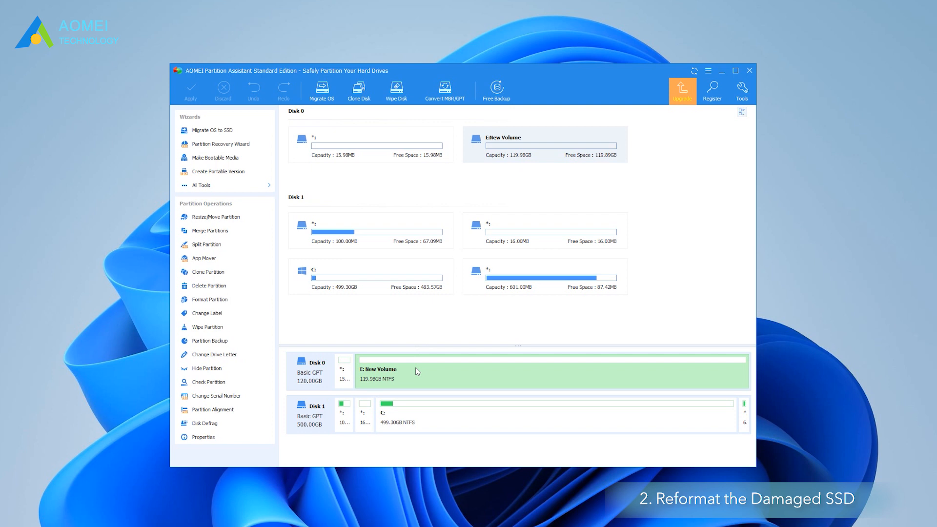
# - Format E: New Volume as FAT32 and apply the change
pyautogui.rightClick(416, 370)
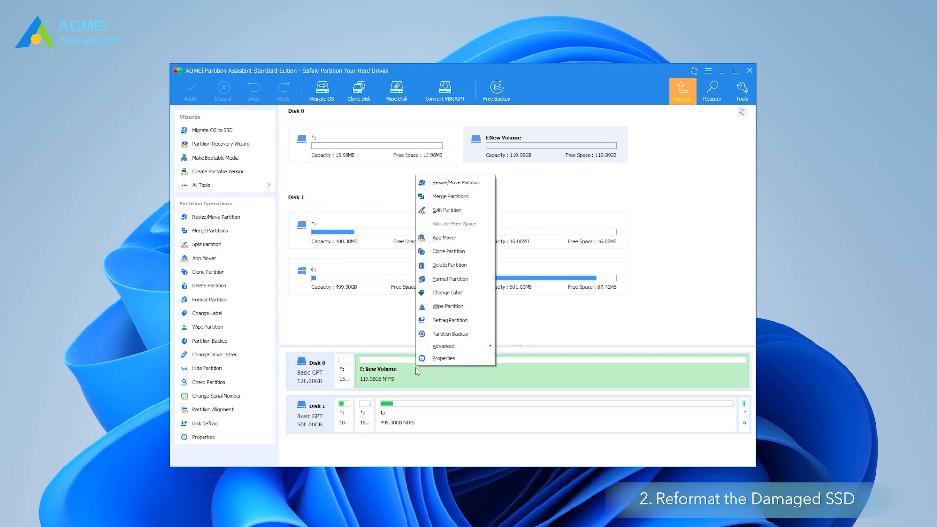
pyautogui.click(449, 279)
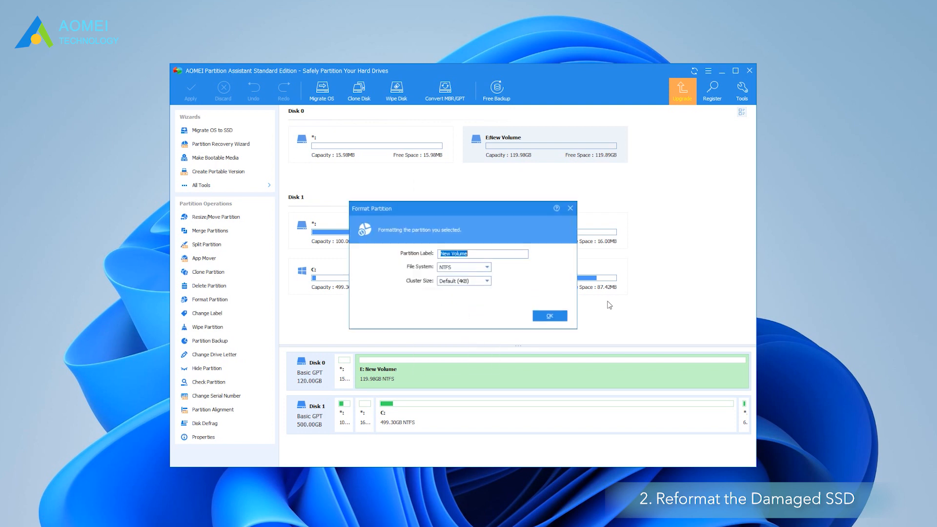
pyautogui.click(485, 267)
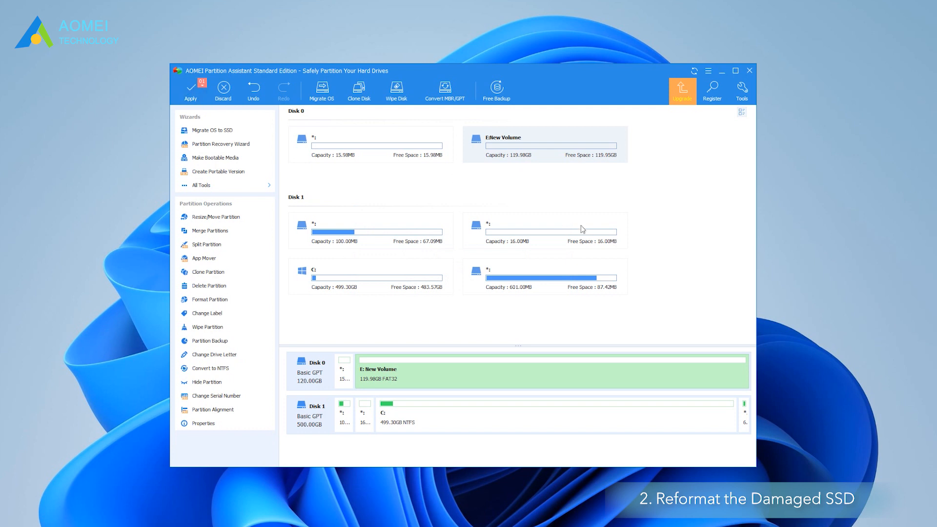
pyautogui.click(190, 89)
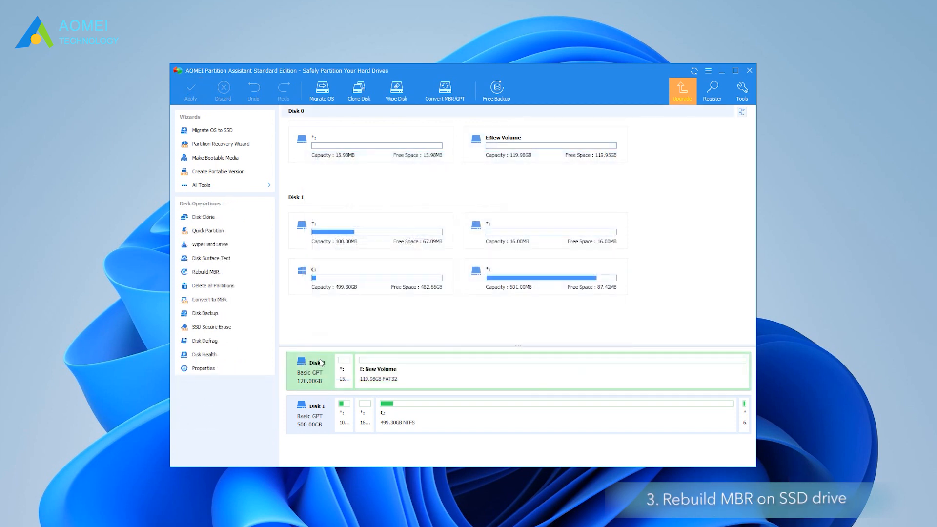
# - Queue a Windows 7/8/10/2011/2012 MBR rebuild on Disk 0
pyautogui.rightClick(309, 371)
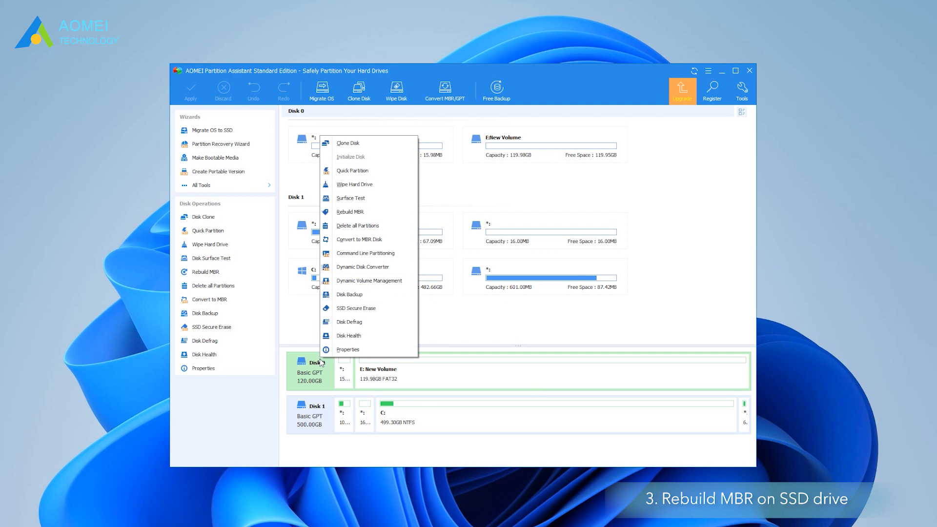
pyautogui.moveTo(351, 211)
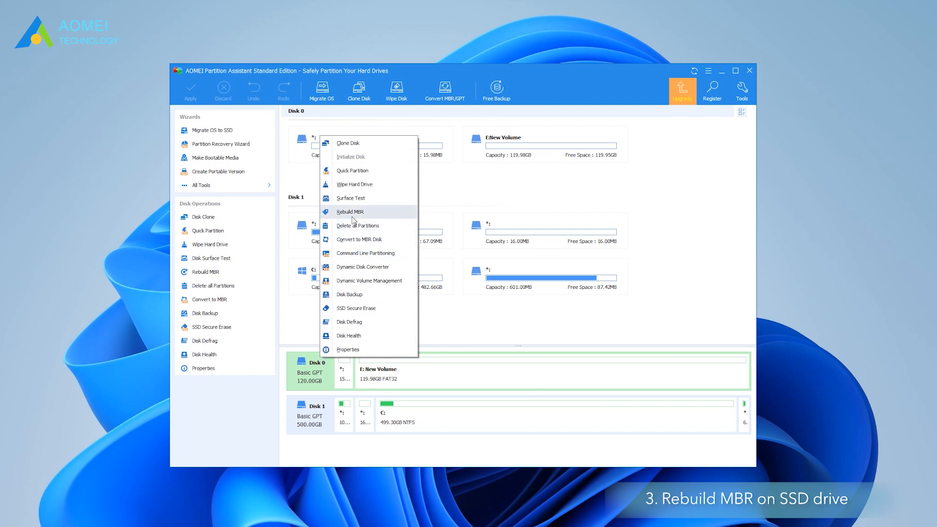
pyautogui.click(350, 212)
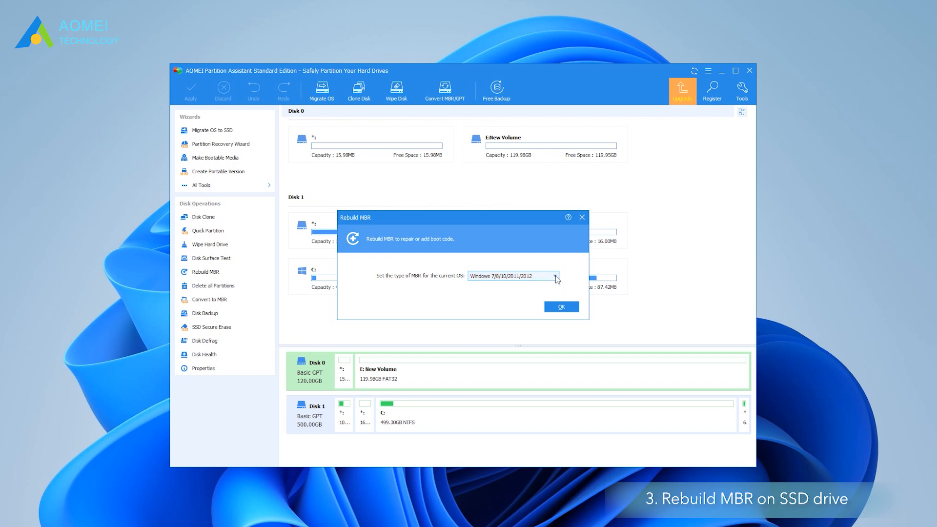
pyautogui.click(560, 307)
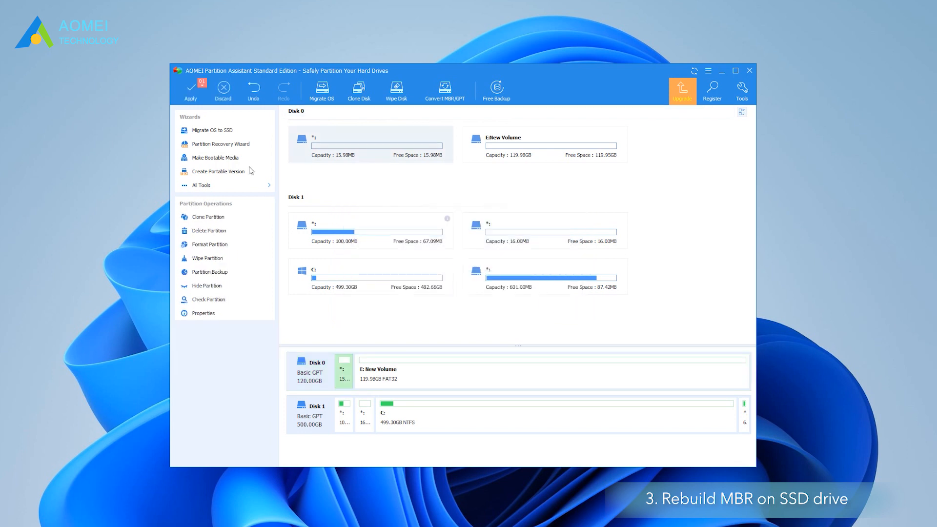
# - Apply the pending MBR rebuild and dismiss the completion message
pyautogui.click(190, 90)
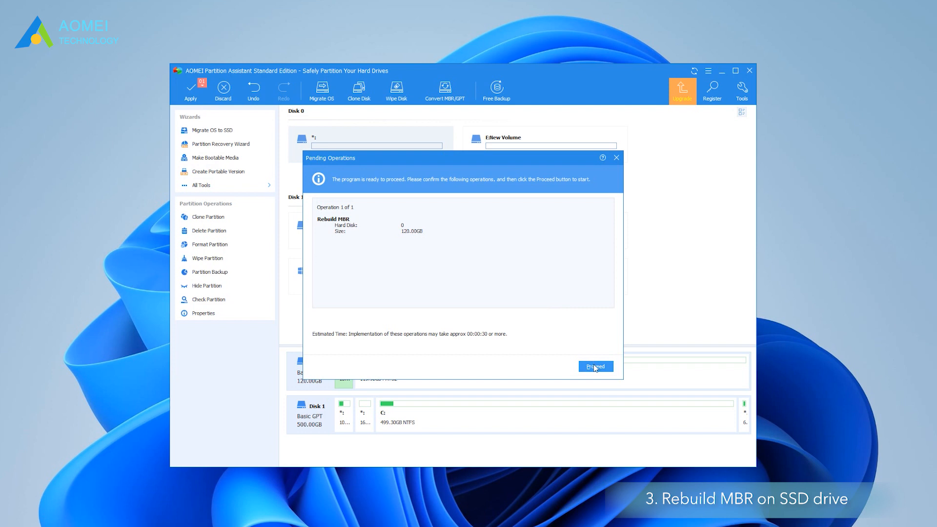
pyautogui.click(594, 366)
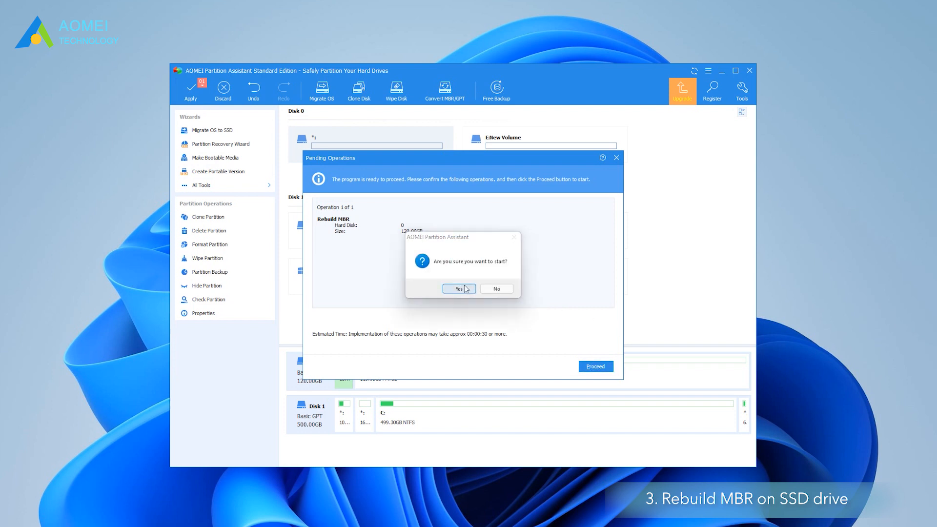
pyautogui.click(459, 289)
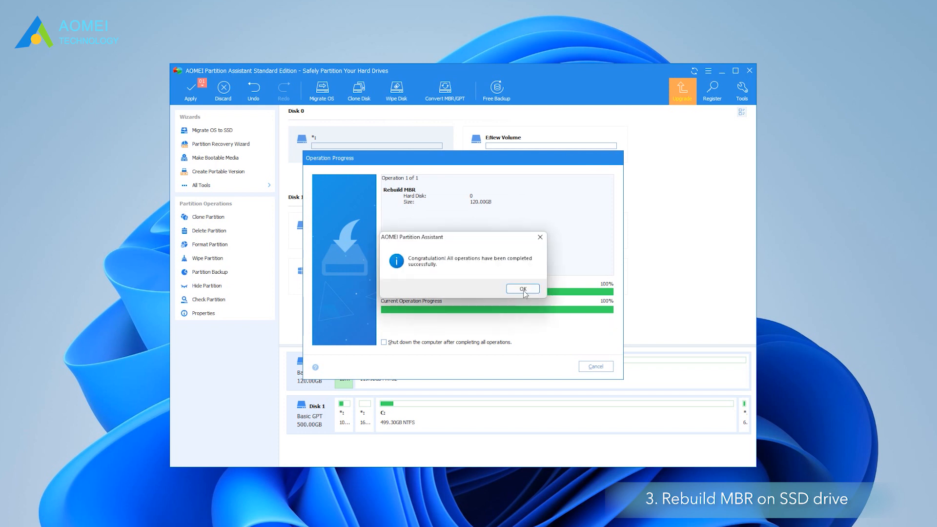
pyautogui.click(521, 289)
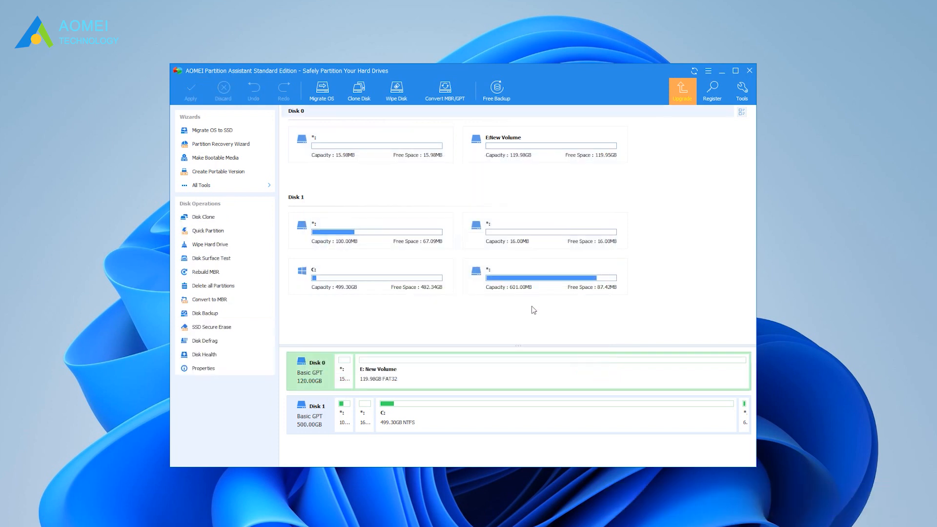